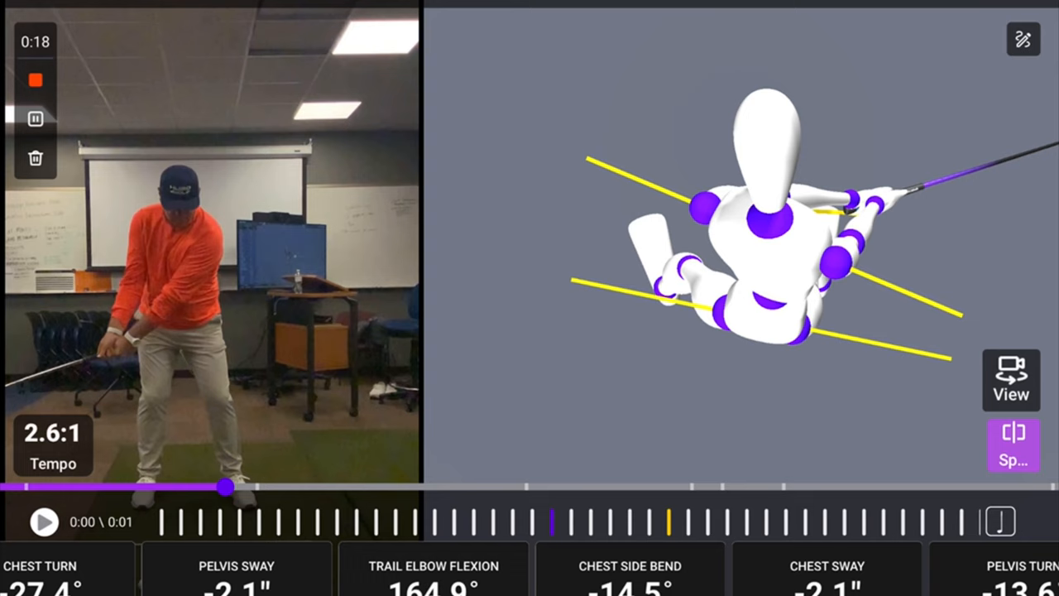
Scrub the swing forward from address to the top of the backswing.
{"action": "left_click_drag", "start_coordinate": [223, 486], "coordinate": [351, 486]}
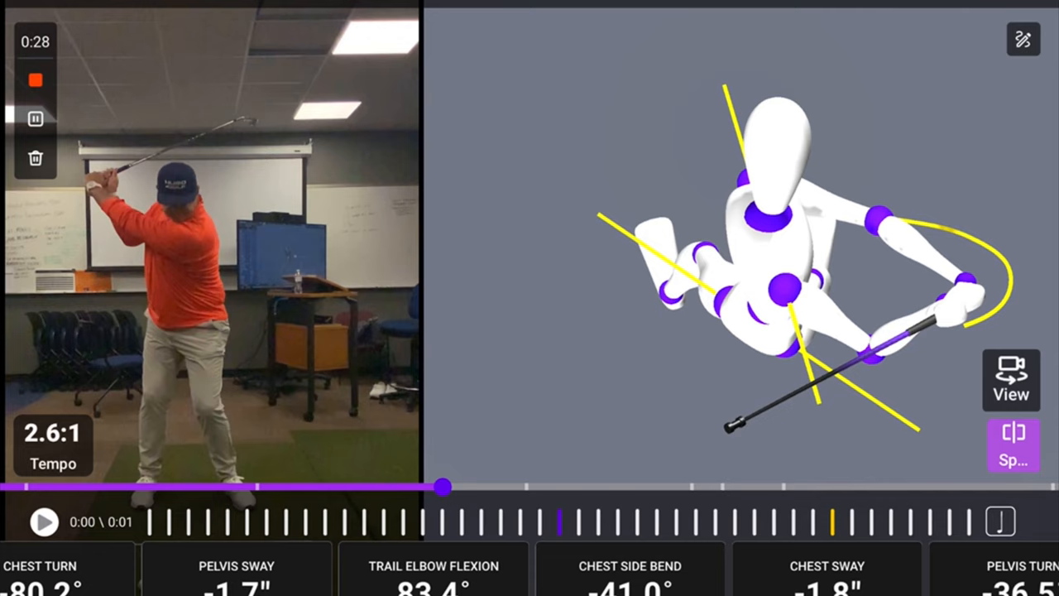
{"action": "left_click_drag", "start_coordinate": [440, 486], "coordinate": [482, 487]}
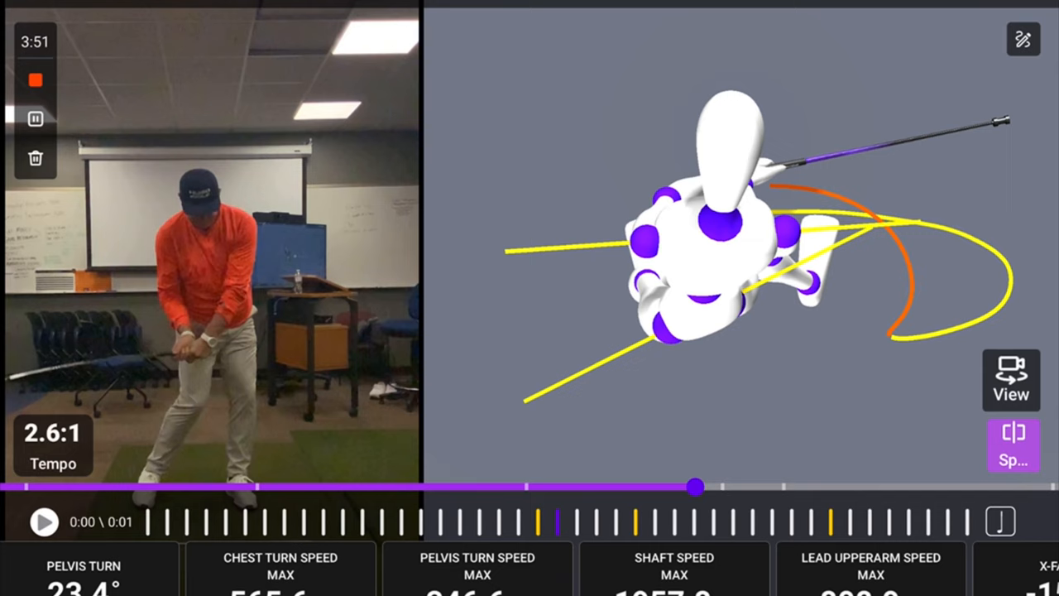
Scrub the timeline slightly further into the downswing.
{"action": "left_click_drag", "start_coordinate": [695, 486], "coordinate": [720, 486]}
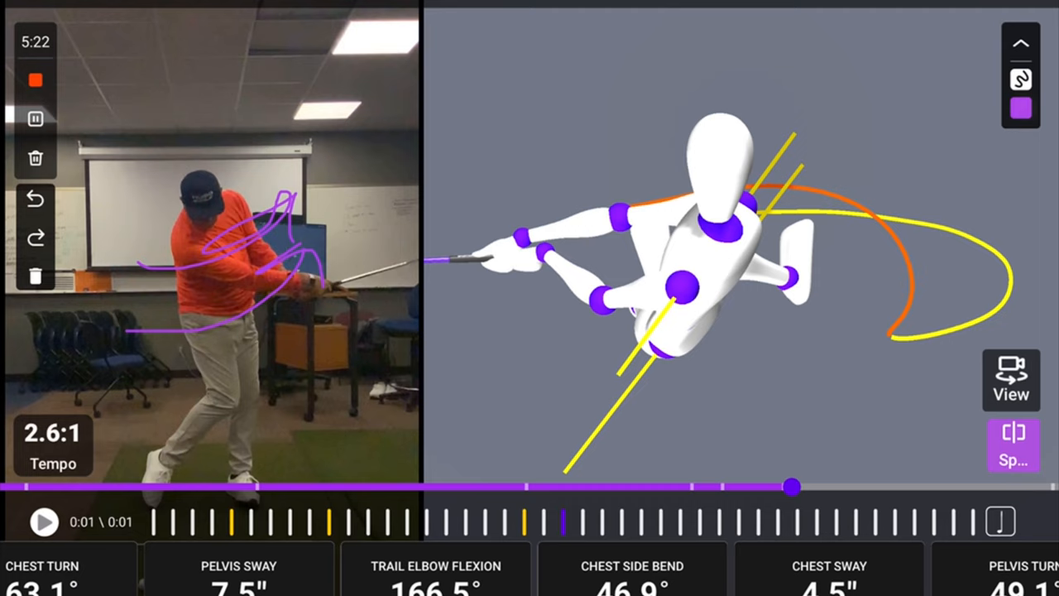
Open the Chest Turn breakdown by swing position.
{"action": "left_click", "coordinate": [50, 582]}
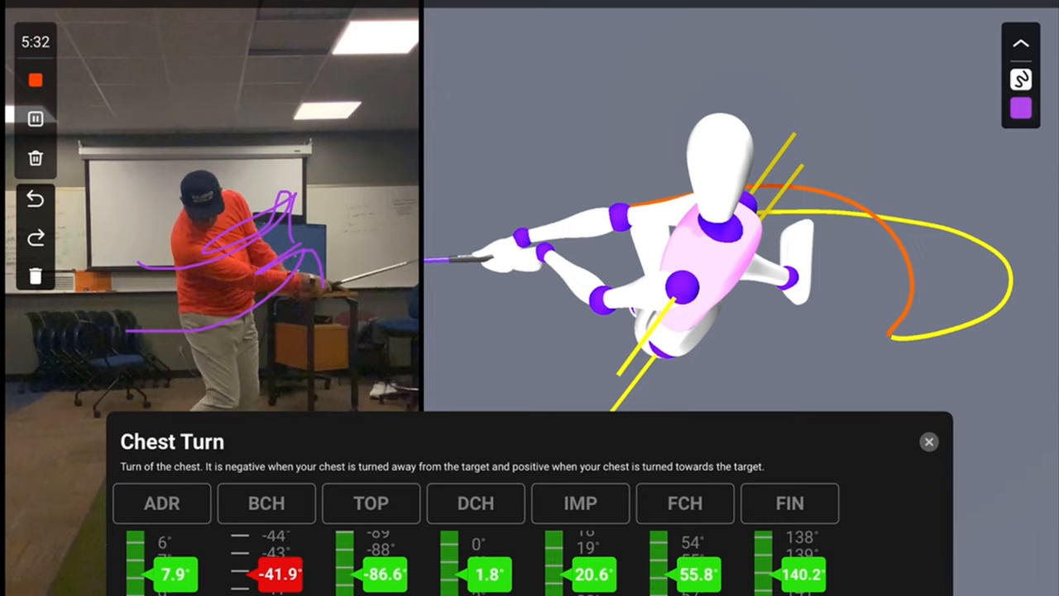
Close the Chest Turn breakdown panel.
{"action": "left_click", "coordinate": [928, 442]}
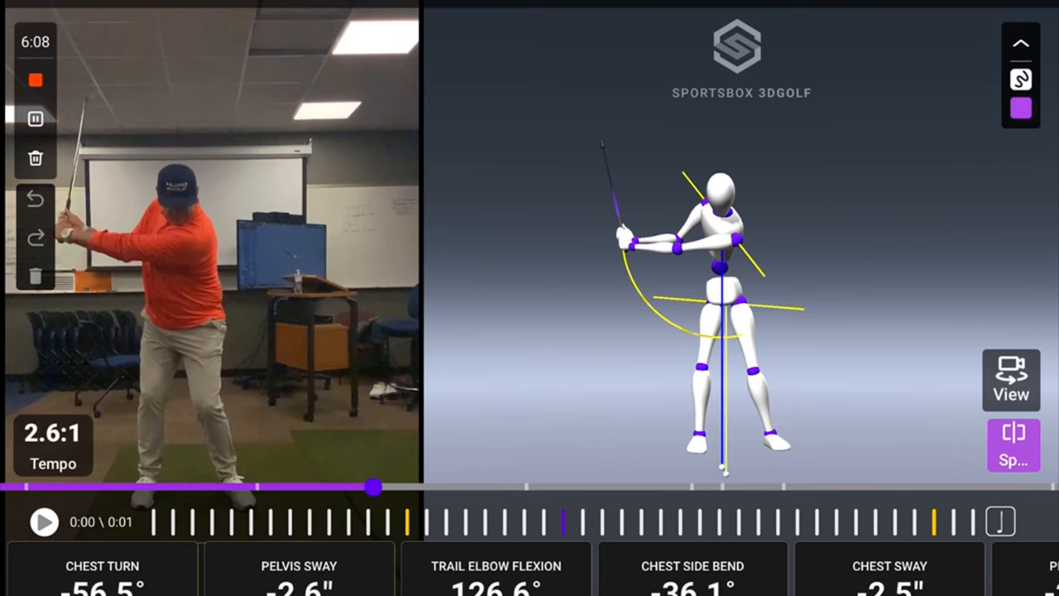
Scrub the swing from the top of the backswing into the downswing.
{"action": "left_click_drag", "start_coordinate": [371, 486], "coordinate": [742, 486]}
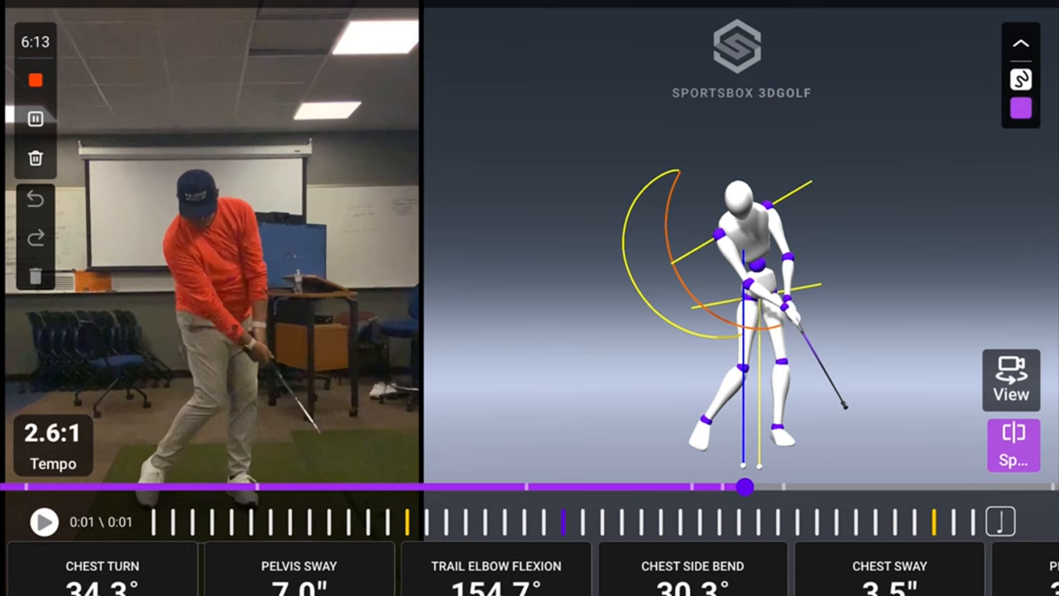